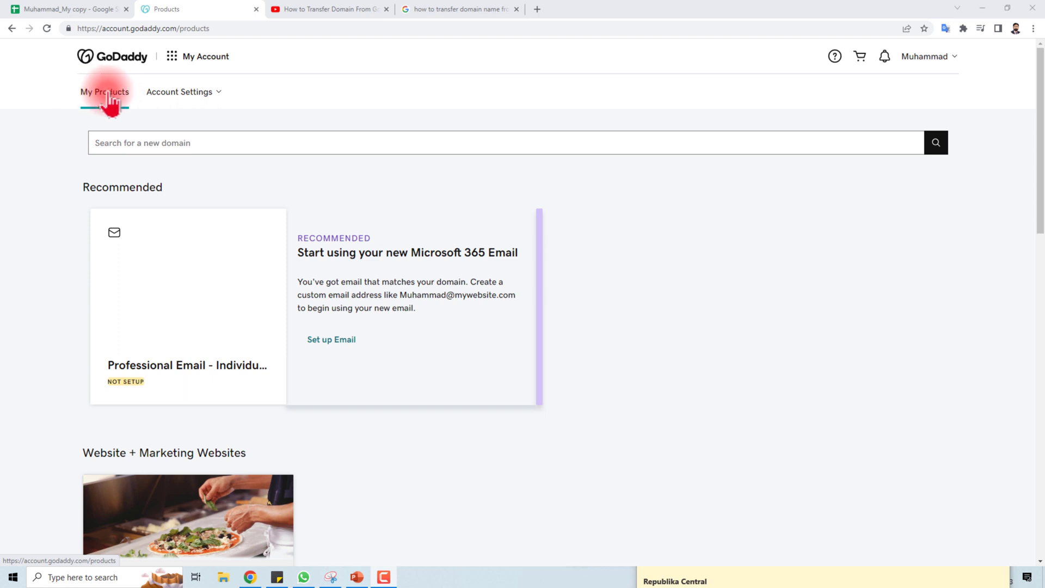
mouse_move(174, 228)
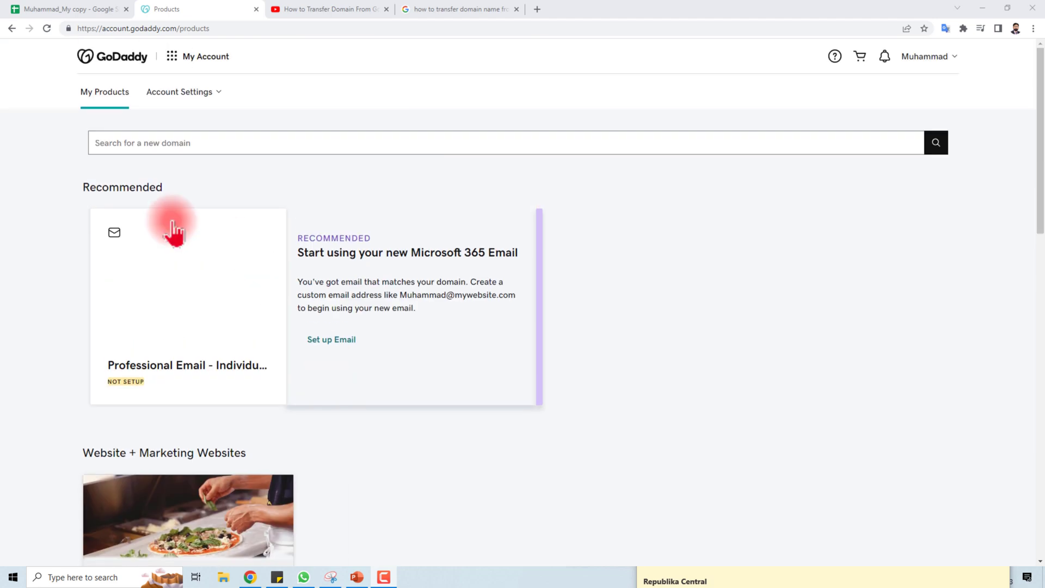
Step: Open Manage for giveawayshopping.com from the All Products and Services list
scroll("down", 3)
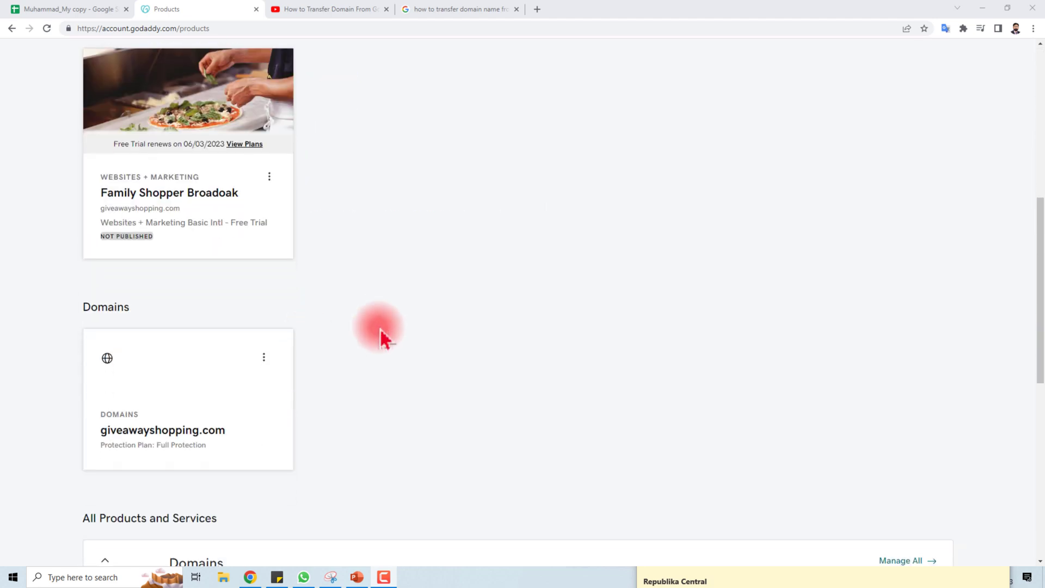
scroll("down", 3)
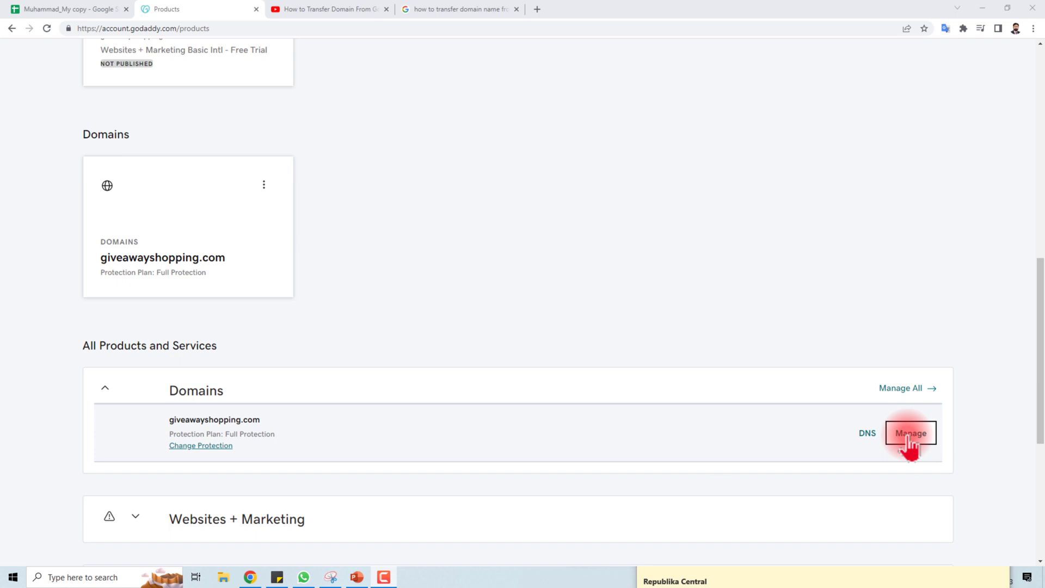
left_click(909, 433)
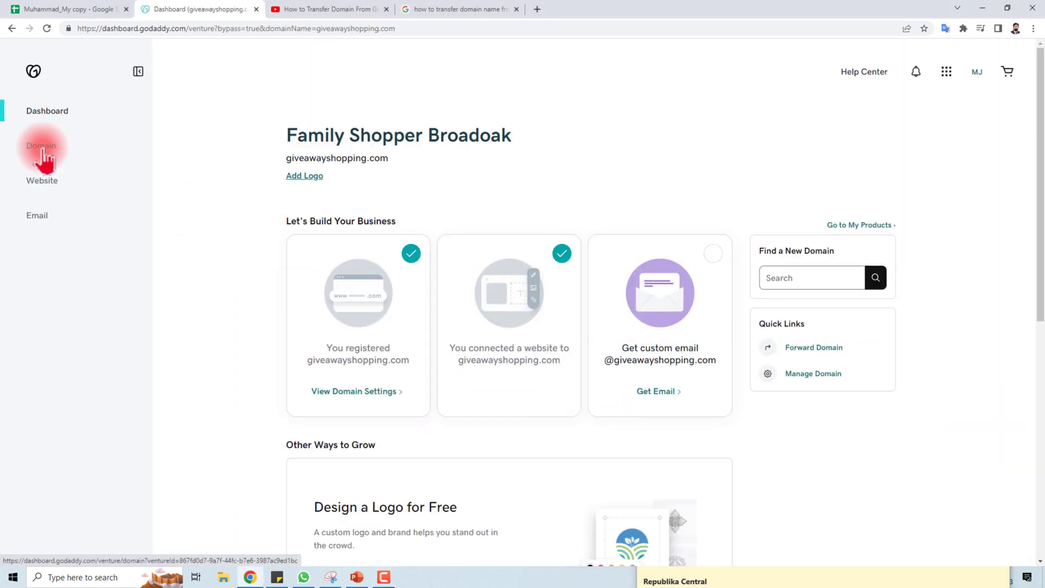
Step: Go to the dashboard's Domain section and open Domain Settings for giveawayshopping.com
left_click(39, 146)
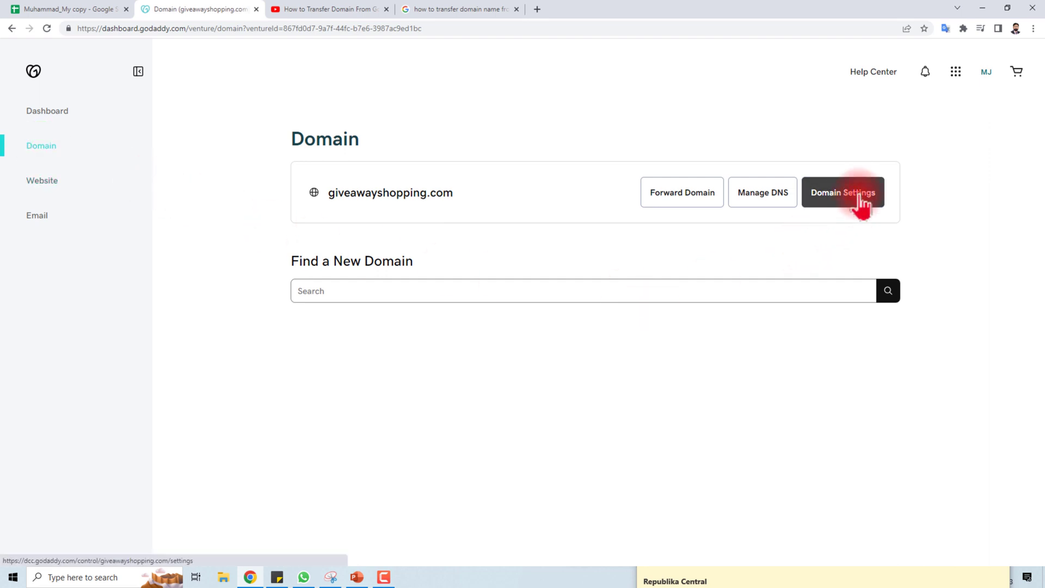
left_click(843, 191)
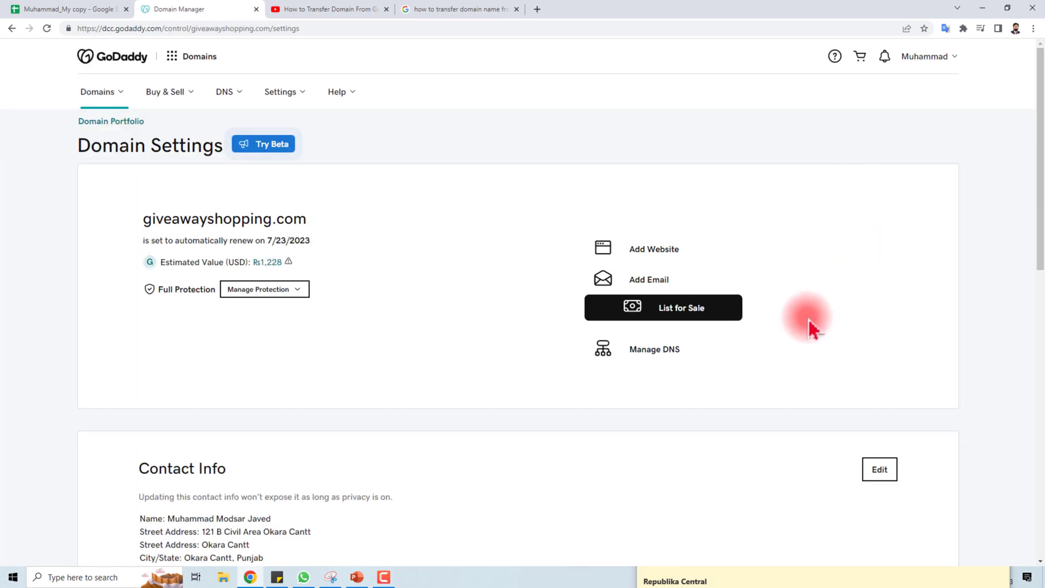
Step: Scroll Domain Settings down to the Additional Settings section with the transfer options
scroll("down", 3)
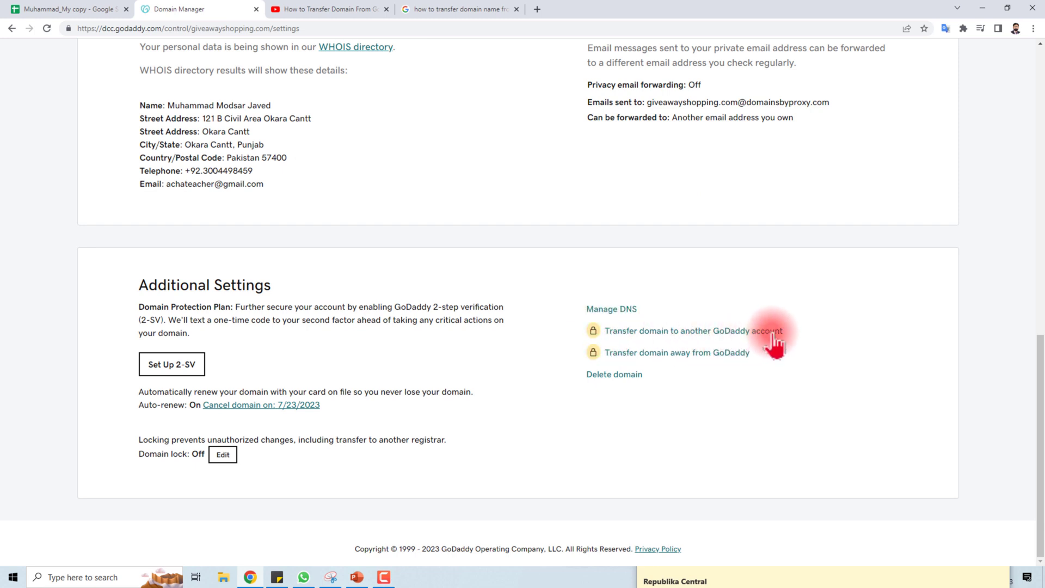
mouse_move(729, 366)
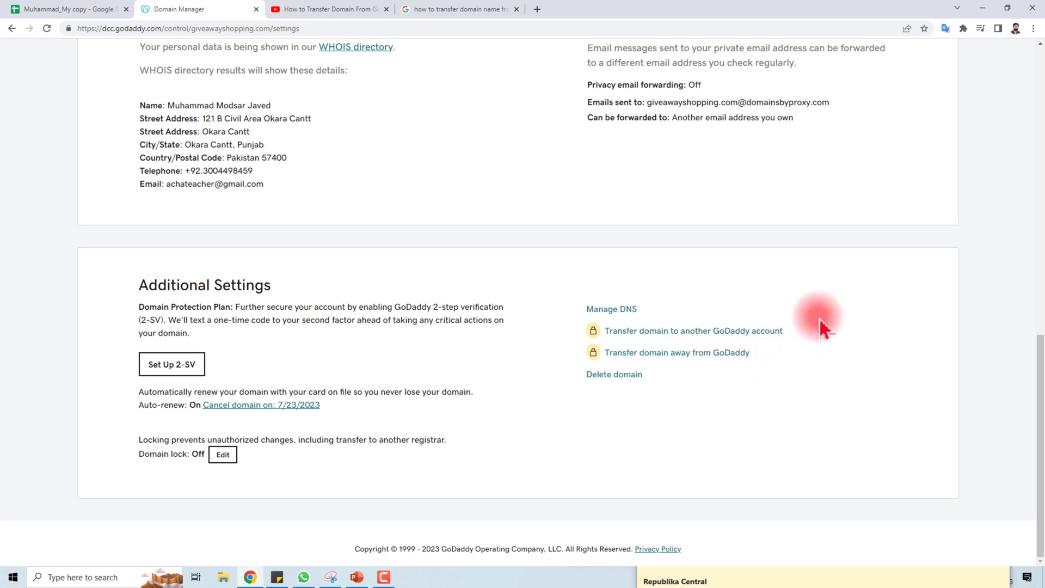
mouse_move(644, 312)
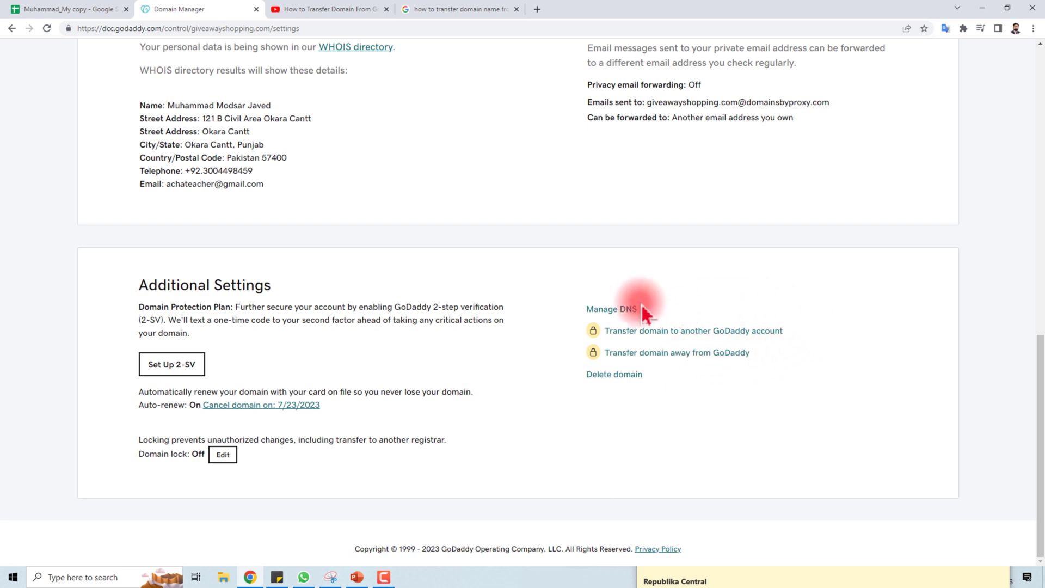
mouse_move(679, 339)
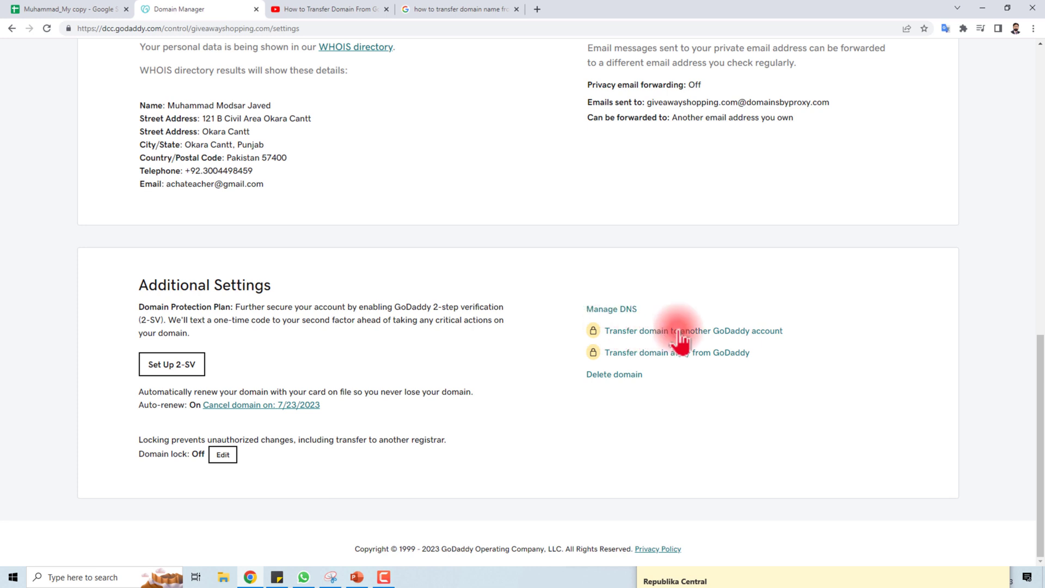
left_click(678, 331)
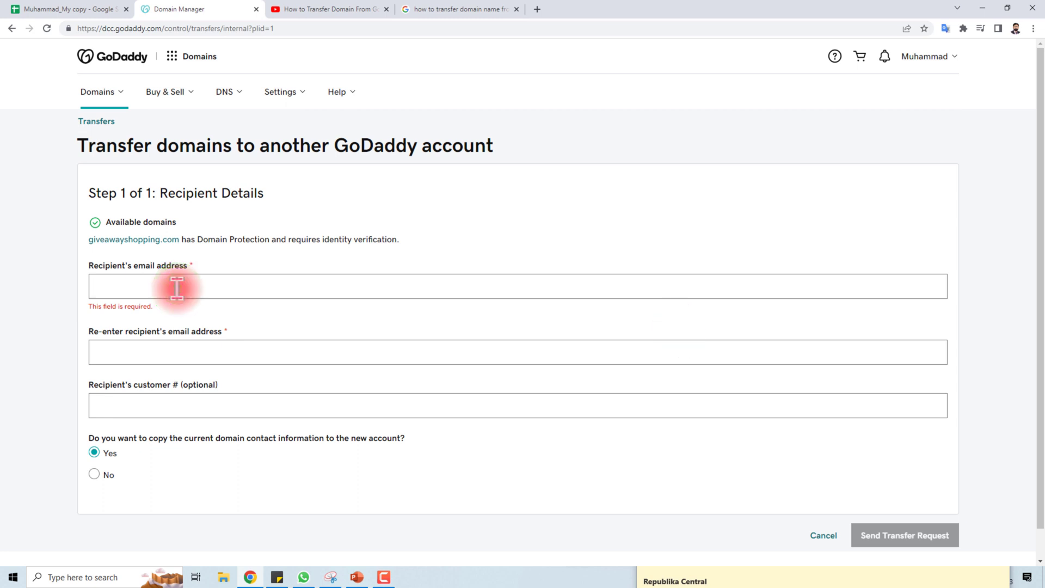
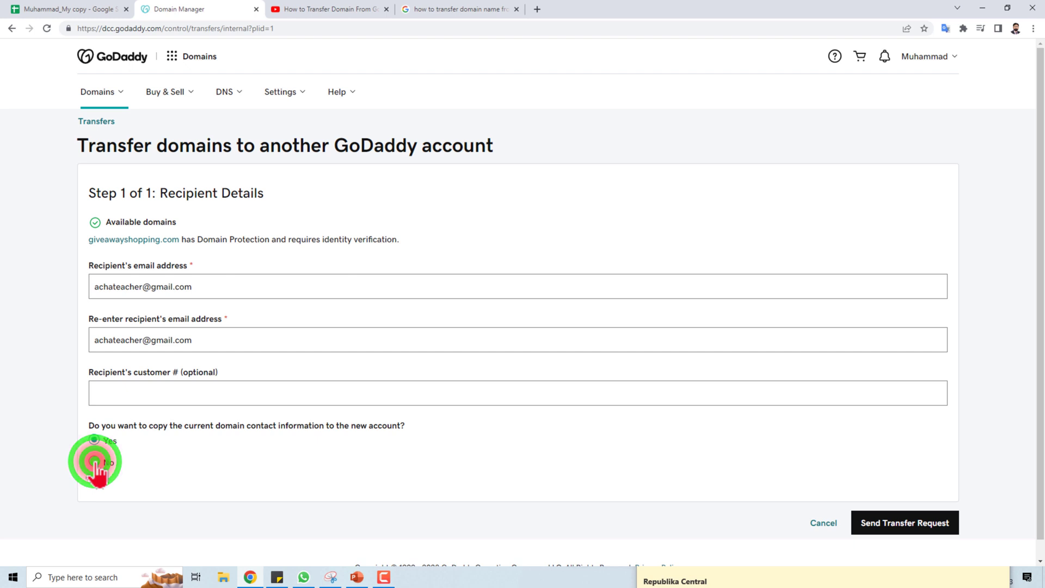
Step: Decline copying contact information and send the transfer request
left_click(94, 461)
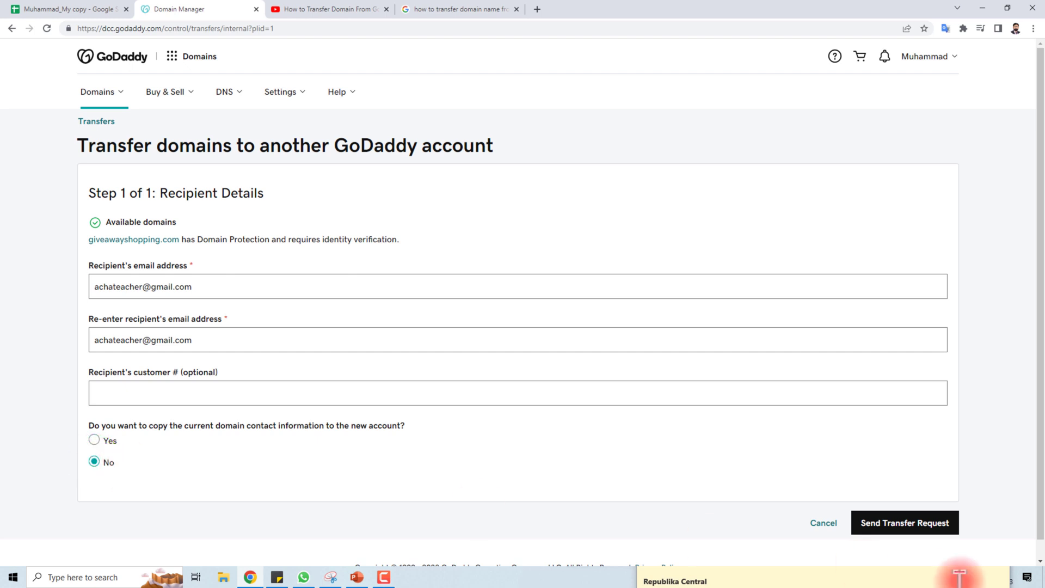
left_click(905, 522)
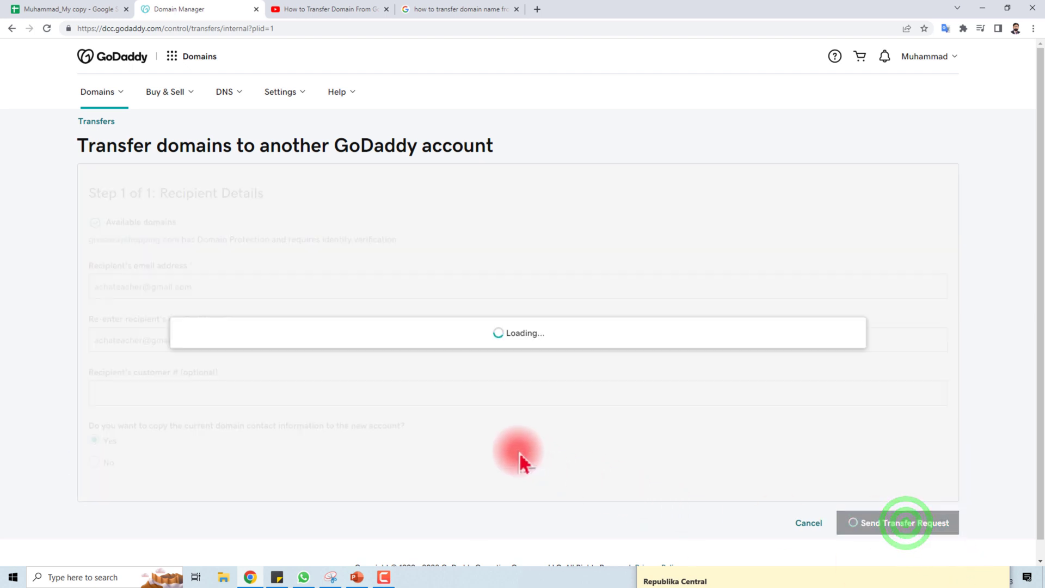
Step: Have a one-time password emailed and verify identity with it
left_click(907, 523)
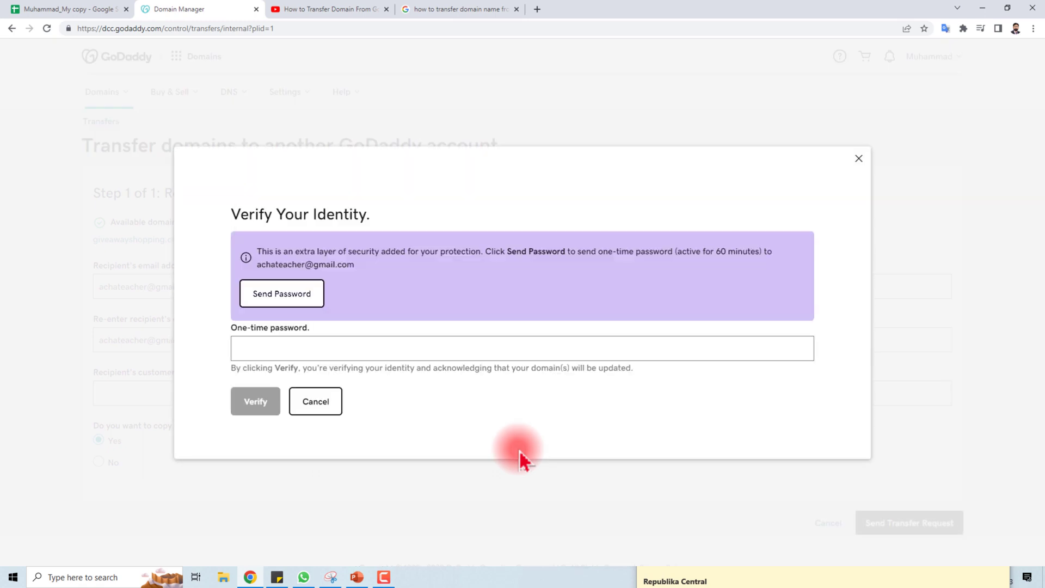
left_click(278, 348)
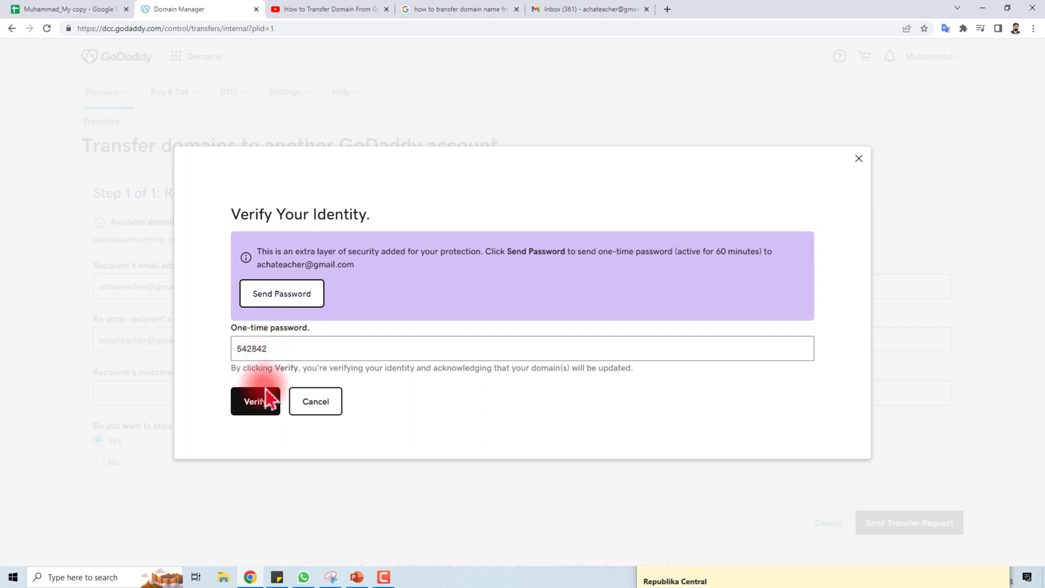
left_click(256, 400)
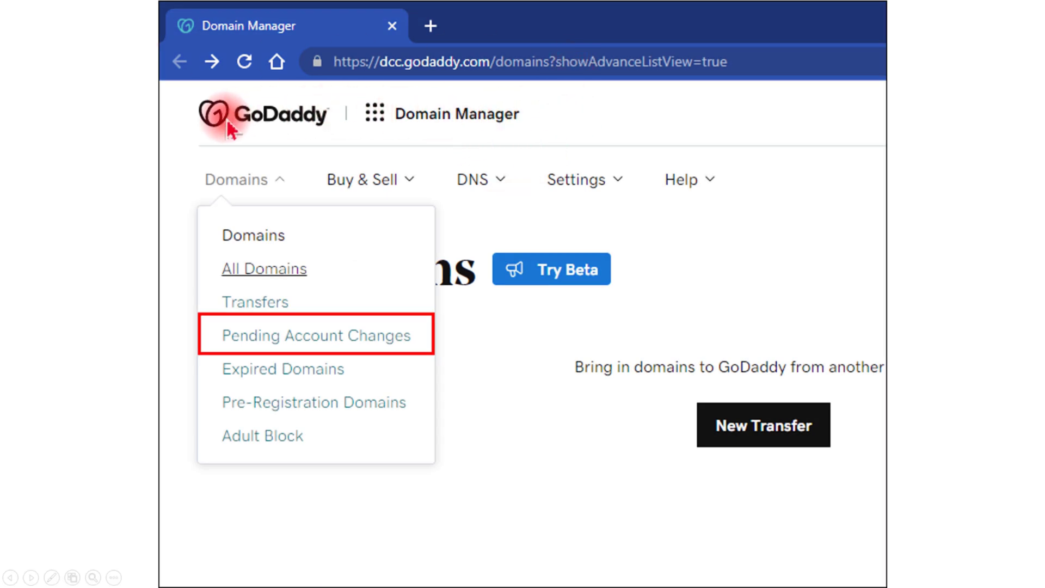
mouse_move(298, 227)
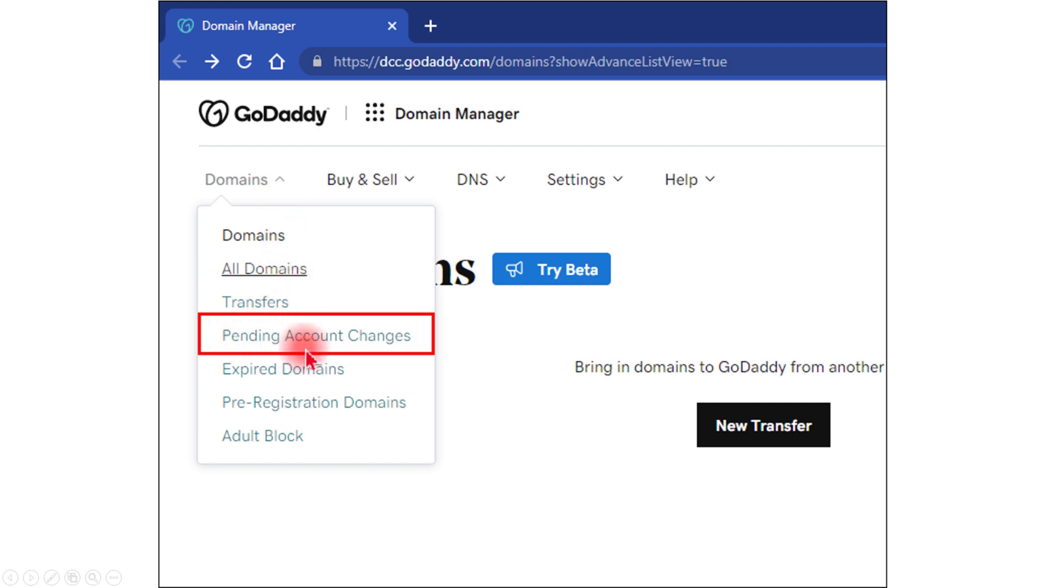
mouse_move(424, 352)
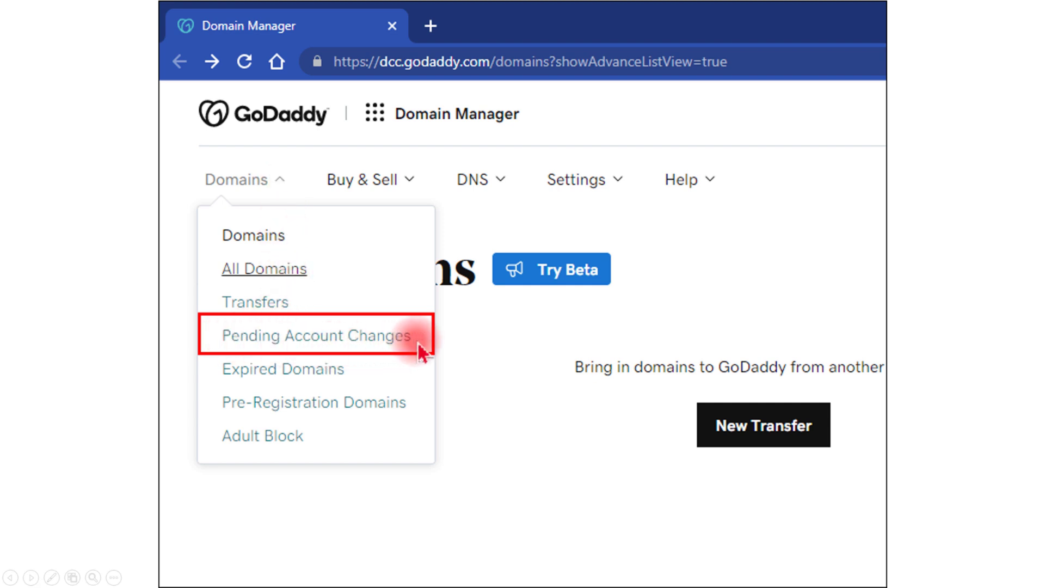
Step: Open Pending Account Changes from the Domains menu in the receiving account
left_click(315, 335)
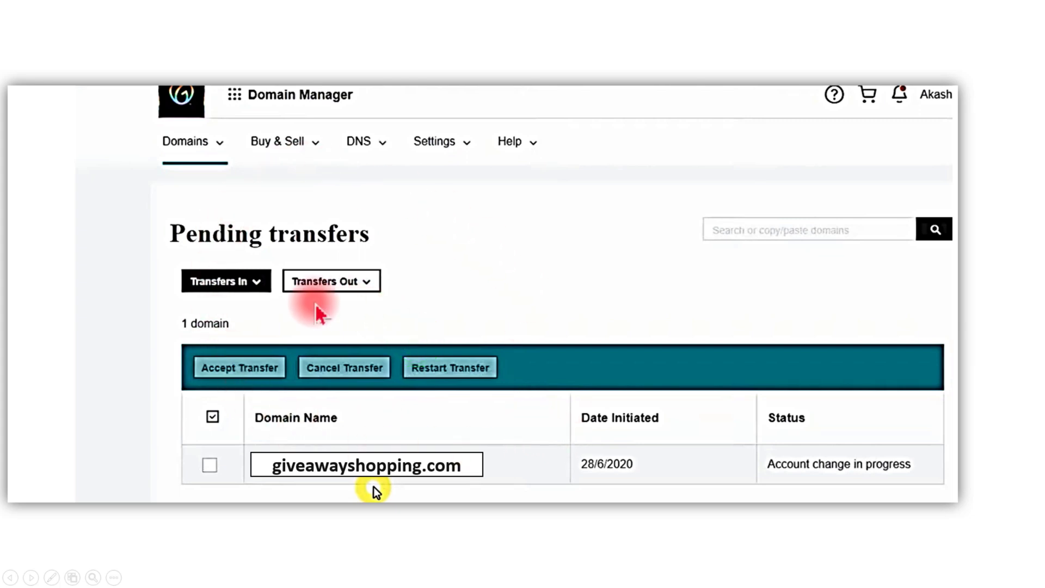
mouse_move(357, 256)
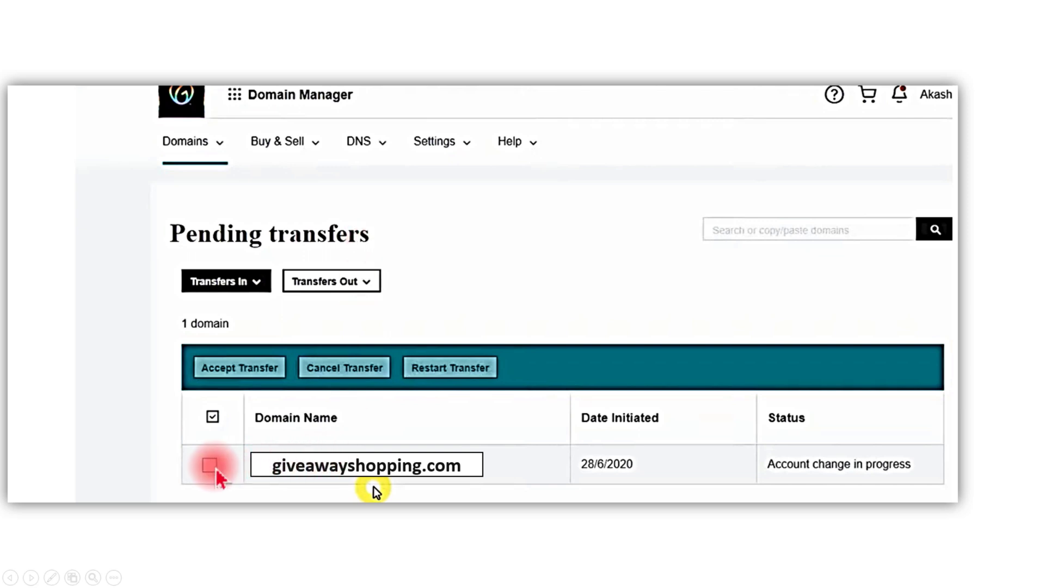
Step: Tick the incoming giveawayshopping.com transfer so it is ready to accept
left_click(209, 470)
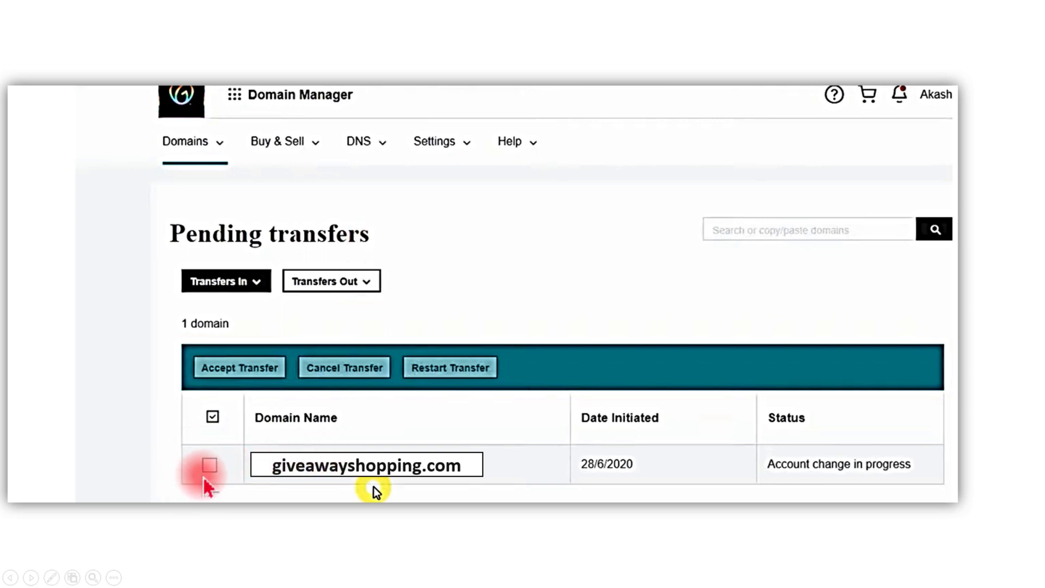
left_click(240, 367)
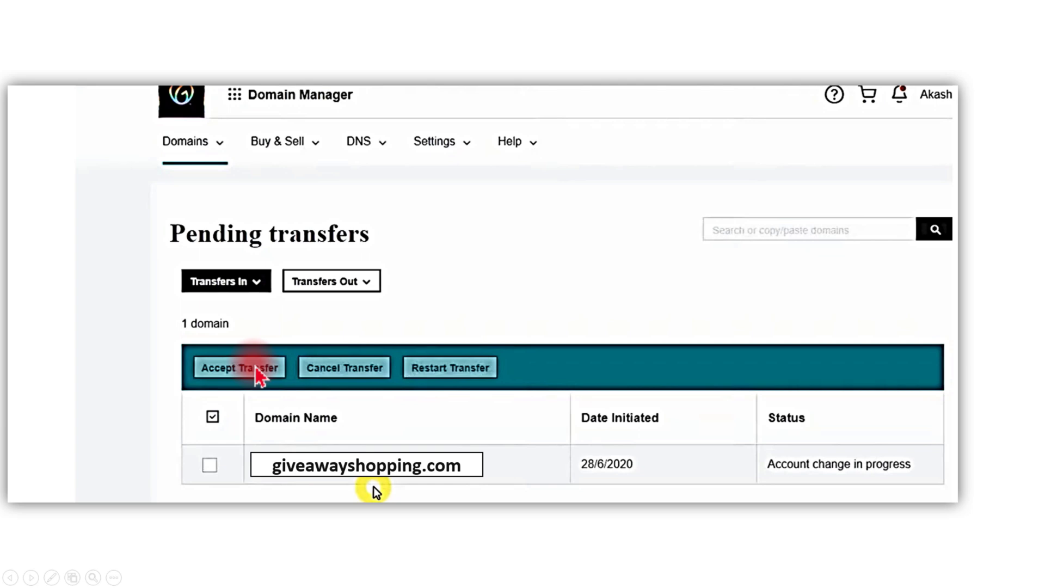